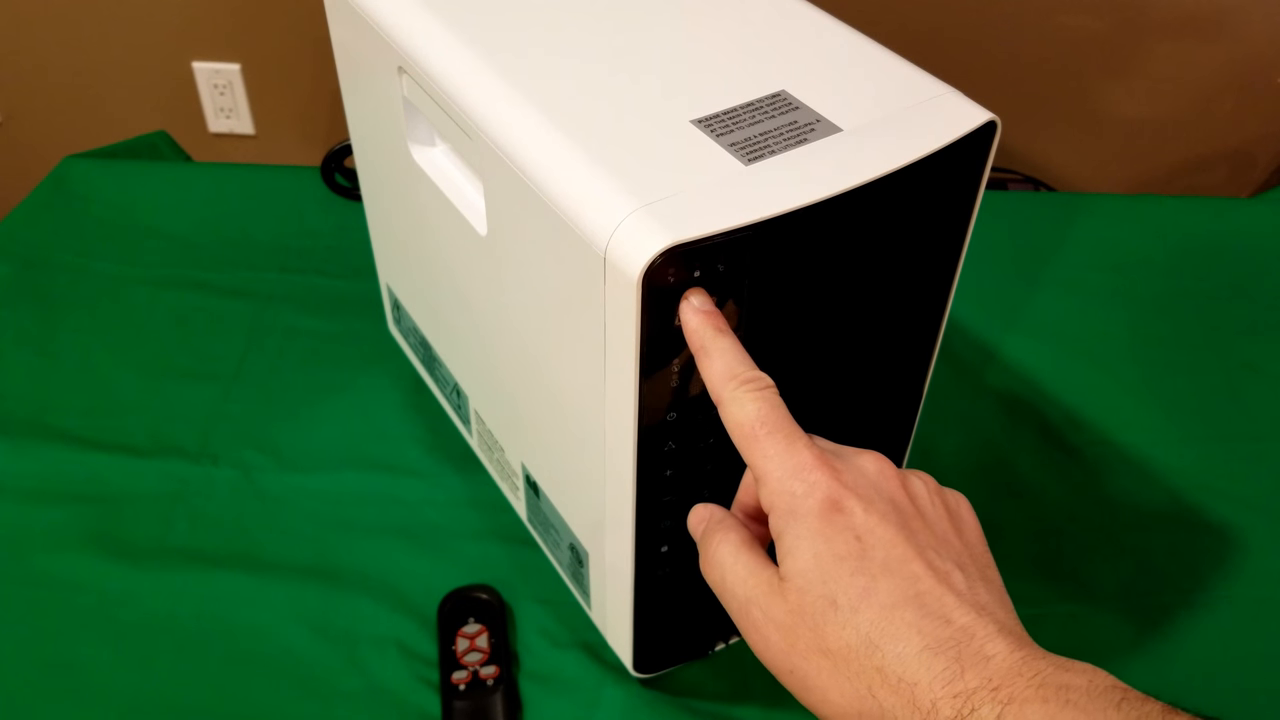
left_click(690, 300)
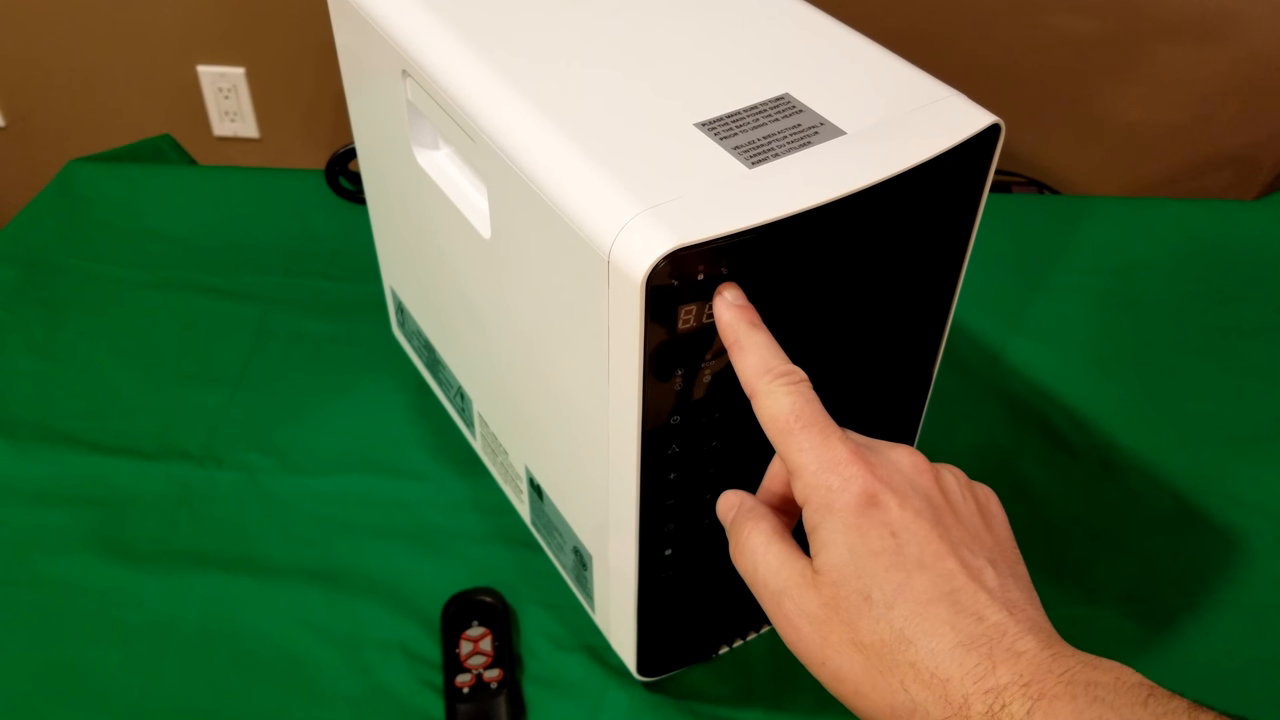